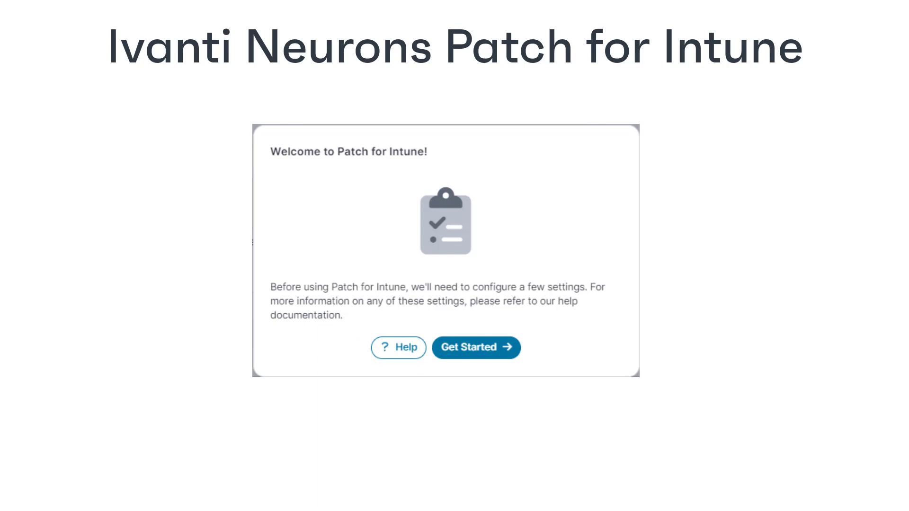
Start the Patch for Intune configuration with Get Started on the welcome dialog.
left_click(476, 347)
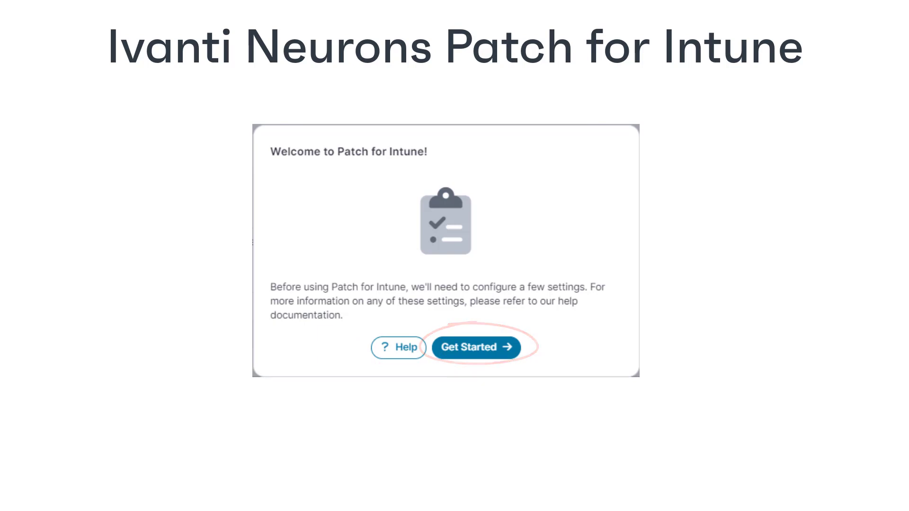
left_click(474, 347)
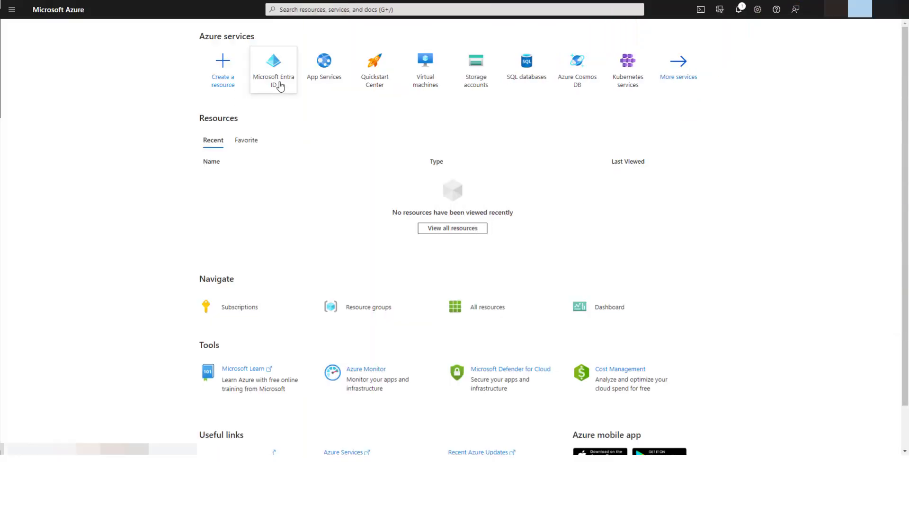
Create the app registration 'Video-demo' under Microsoft Entra ID app registrations.
left_click(273, 68)
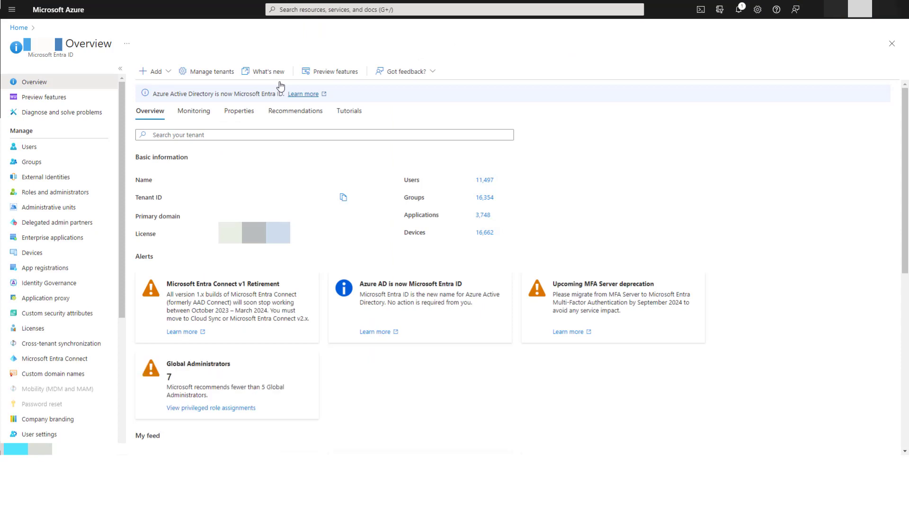
left_click(45, 268)
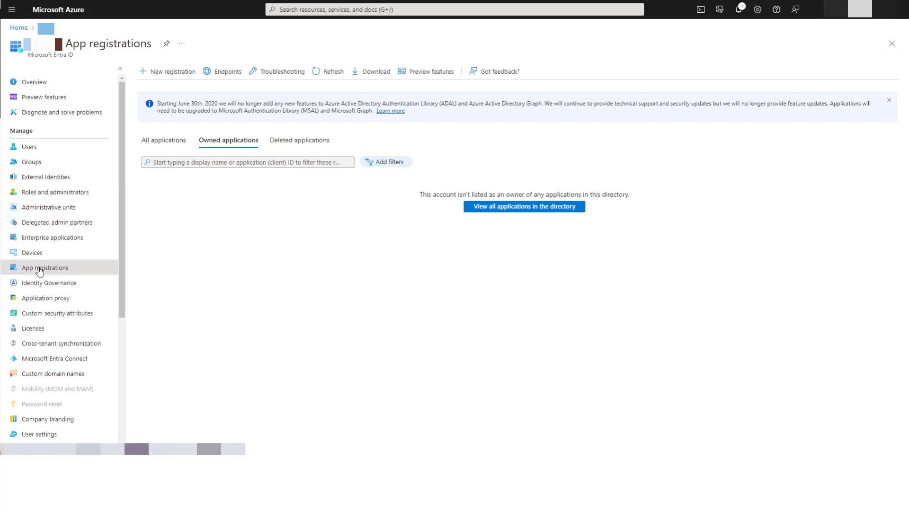
mouse_move(71, 223)
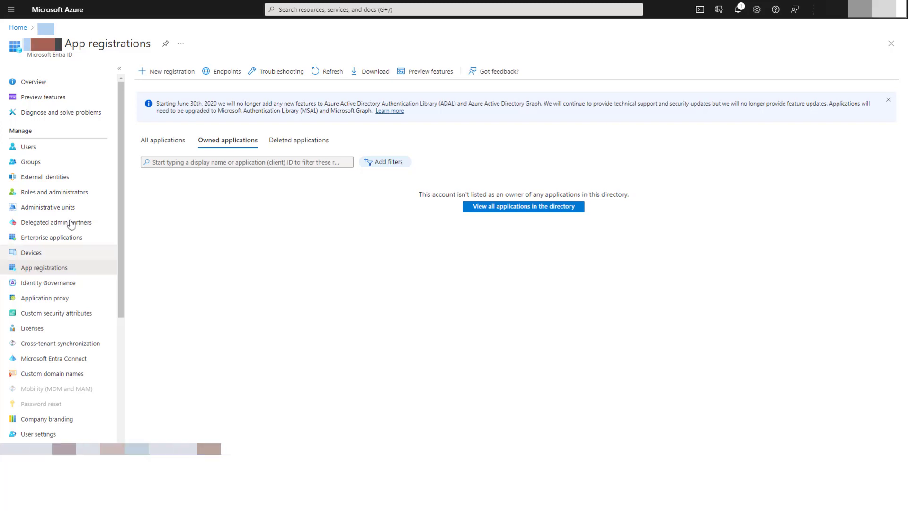
left_click(166, 71)
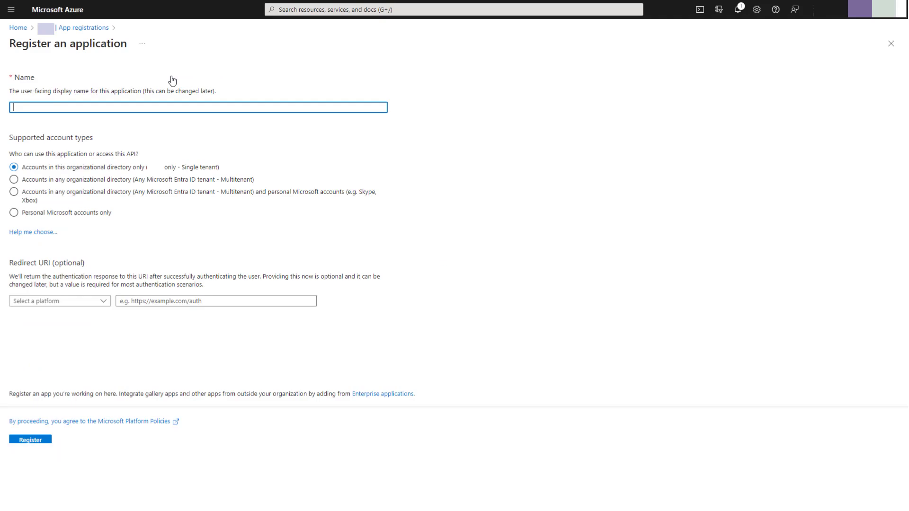
type("V")
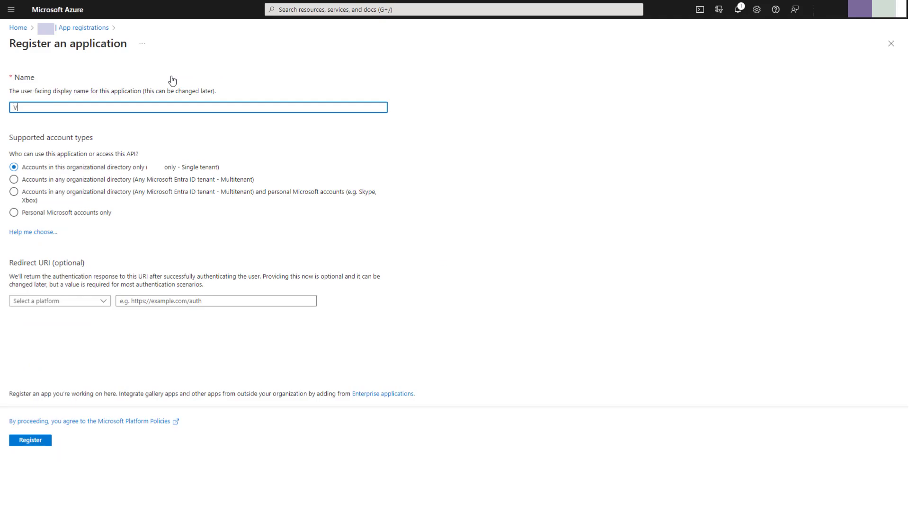
type("ideo-demo")
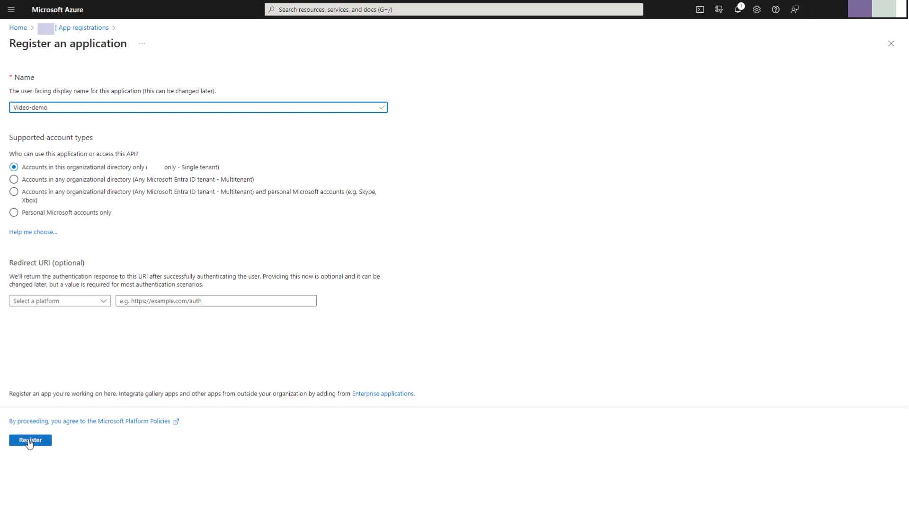
left_click(29, 440)
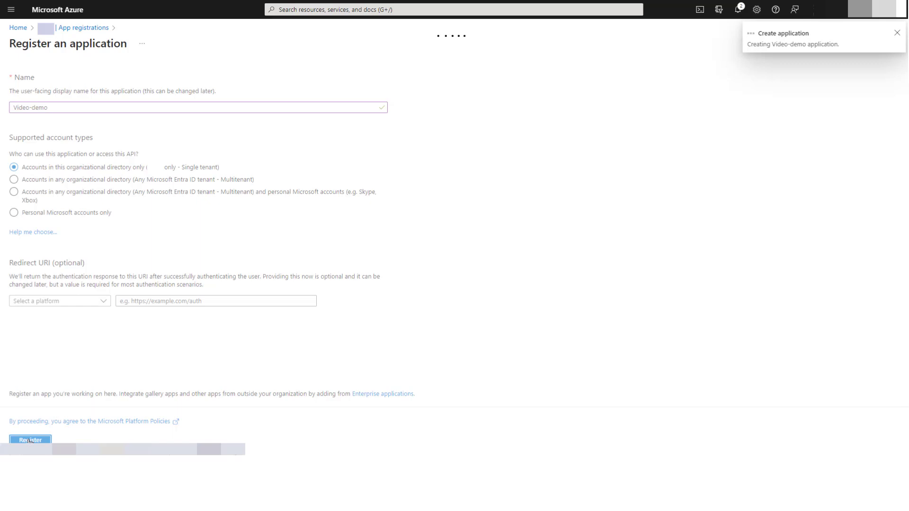
left_click(29, 440)
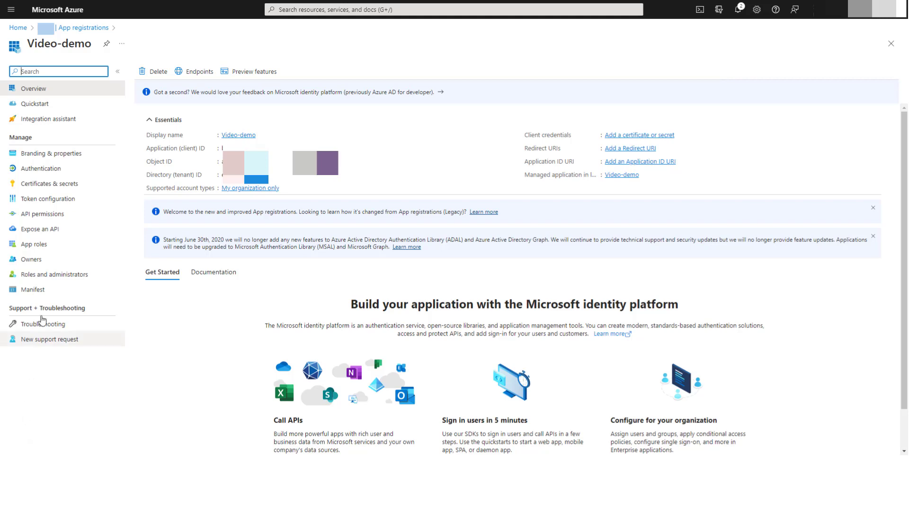
Add a Microsoft Graph permission request for Video-demo from its API permissions.
left_click(41, 213)
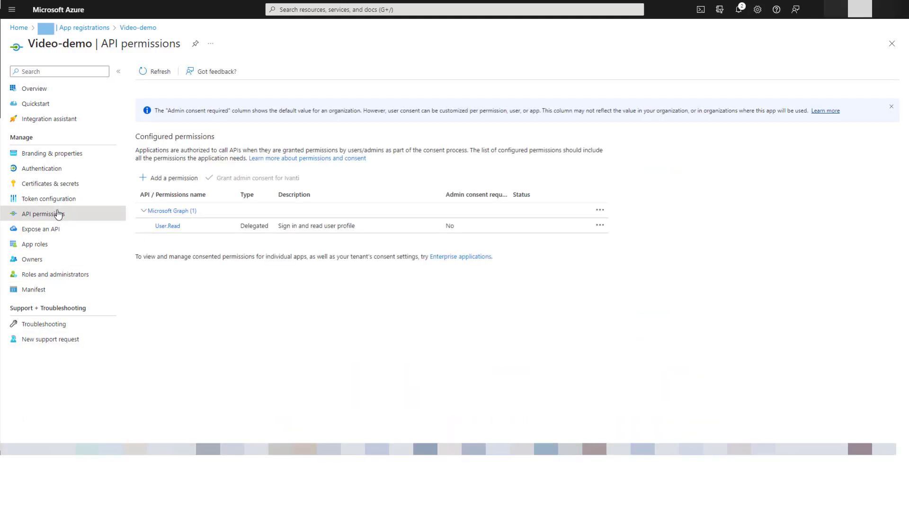
left_click(173, 178)
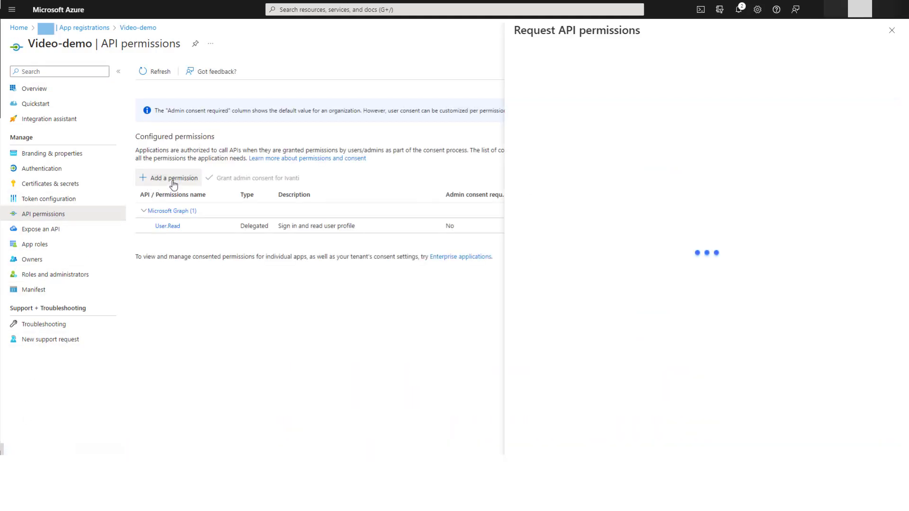
left_click(172, 178)
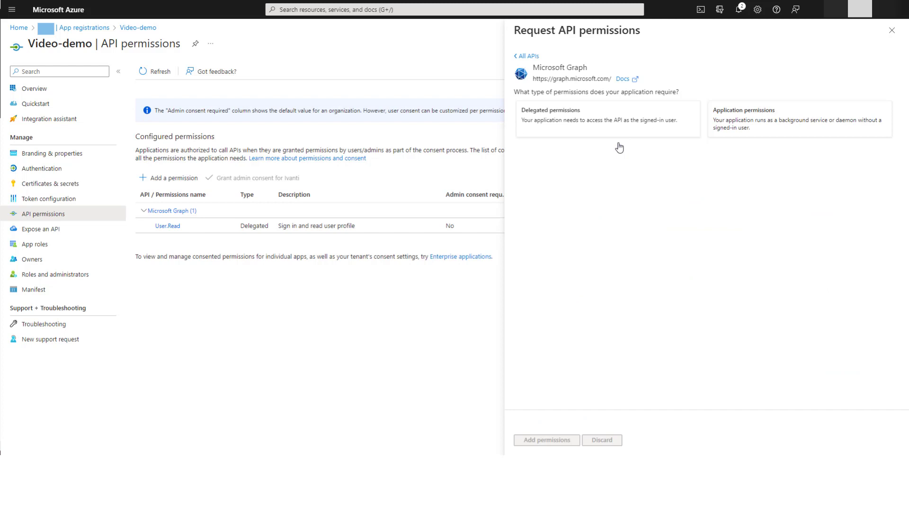
mouse_move(614, 128)
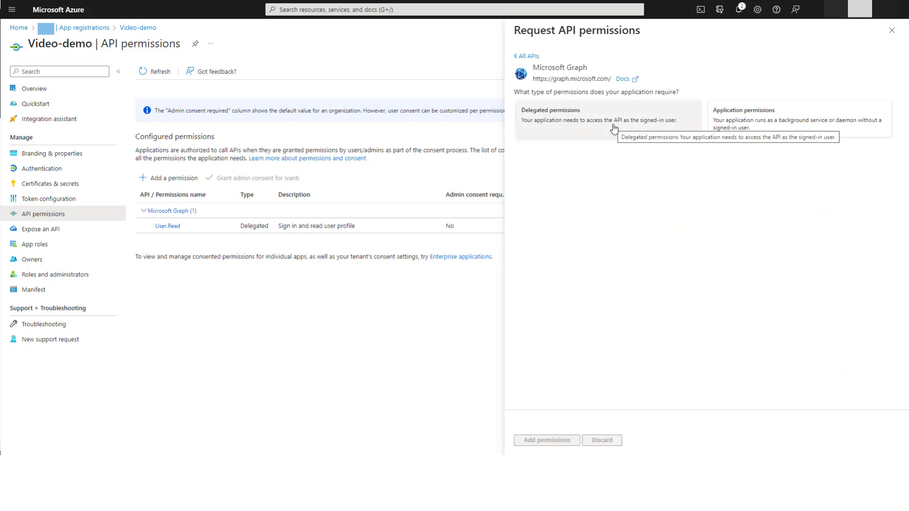
left_click(614, 120)
type("direct")
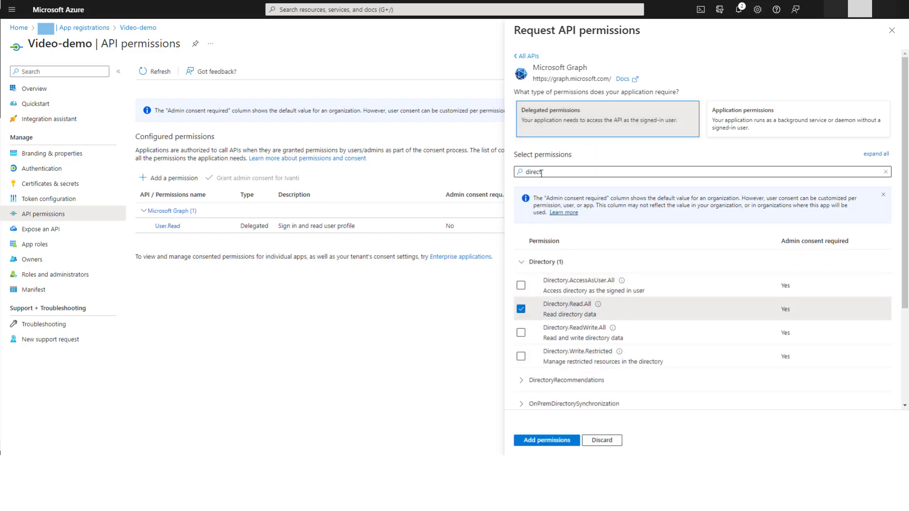
Search 'device' and 'group' to tick DeviceManagementApps.ReadWrite.All and Directory.Read.All.
type("device")
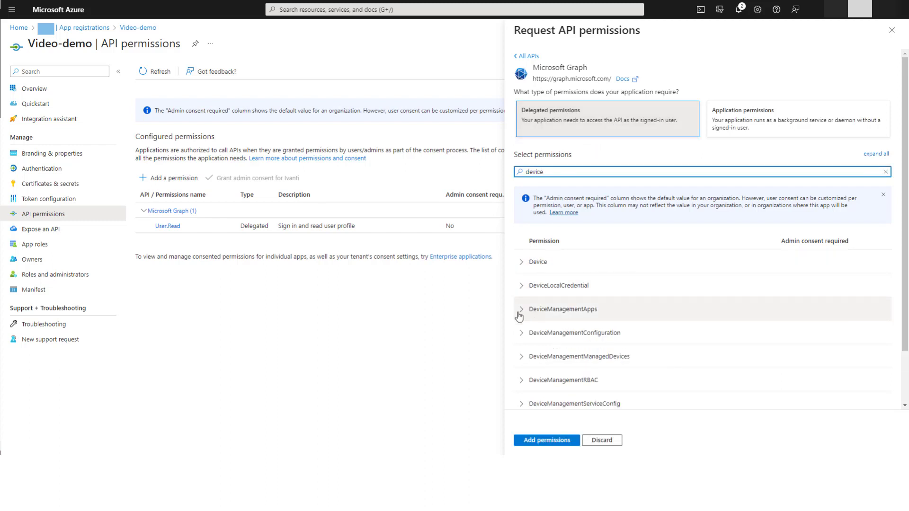
left_click(521, 380)
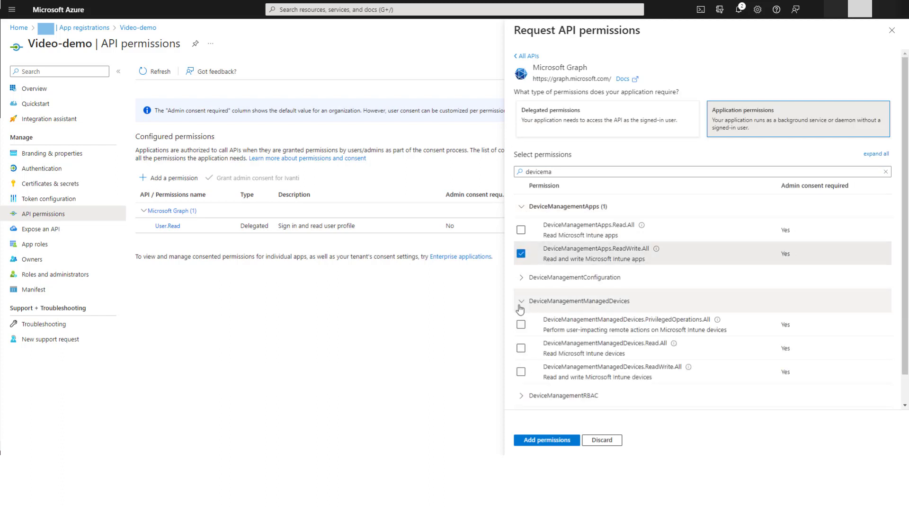
type("group")
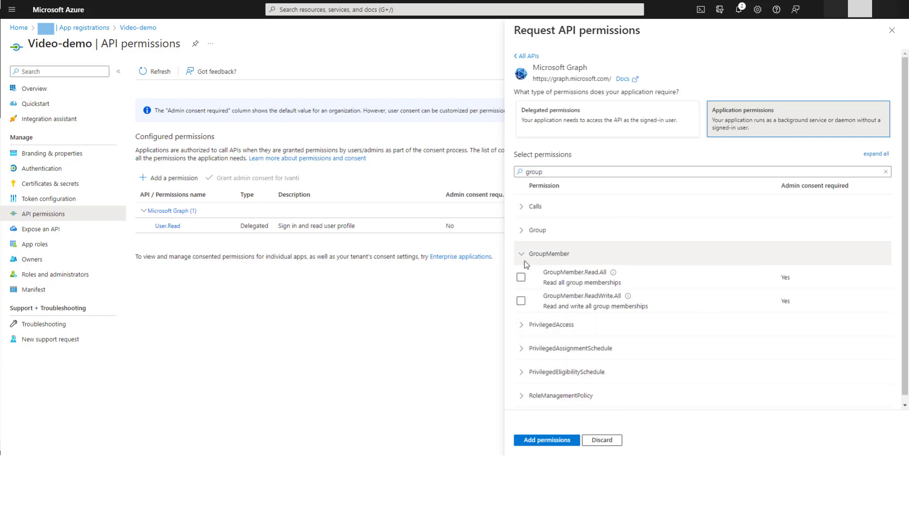
left_click(546, 440)
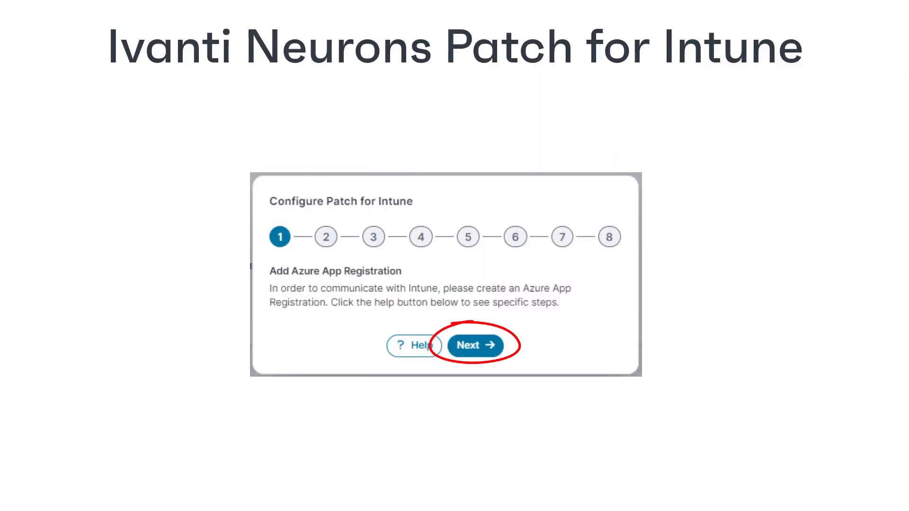
Move the wizard past step 1, Add Azure App Registration.
left_click(475, 345)
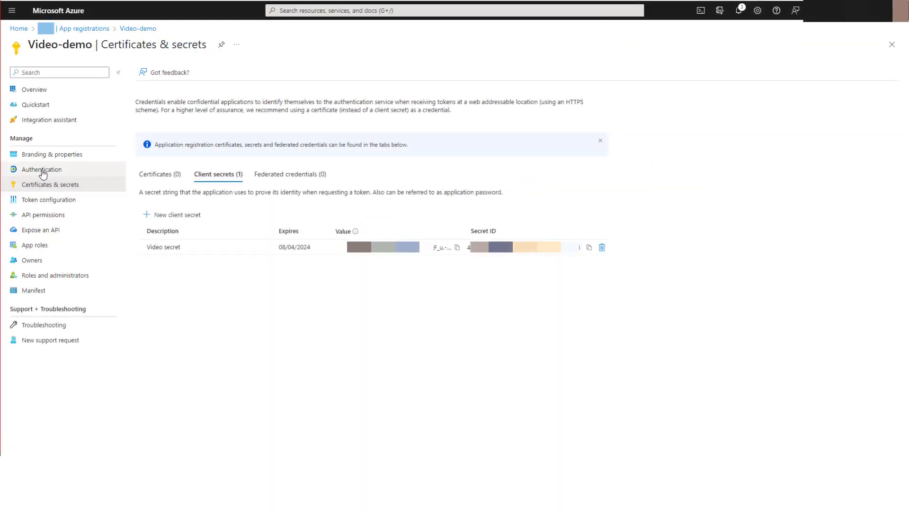
Configure a single-page application platform with the redirect URI under Authentication.
left_click(41, 170)
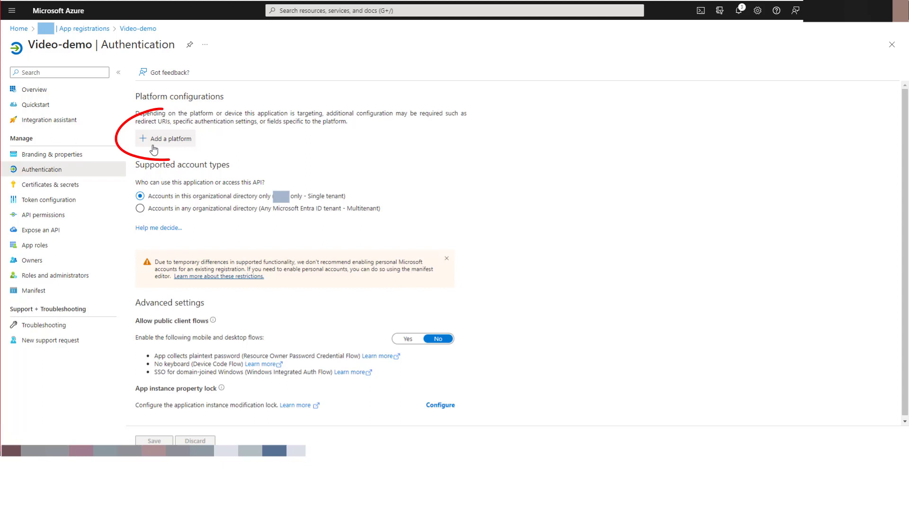
left_click(167, 138)
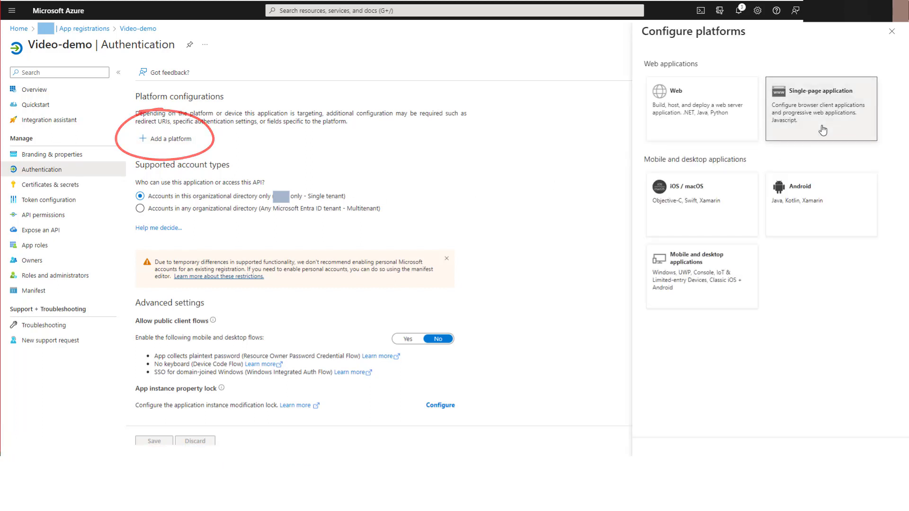
left_click(822, 109)
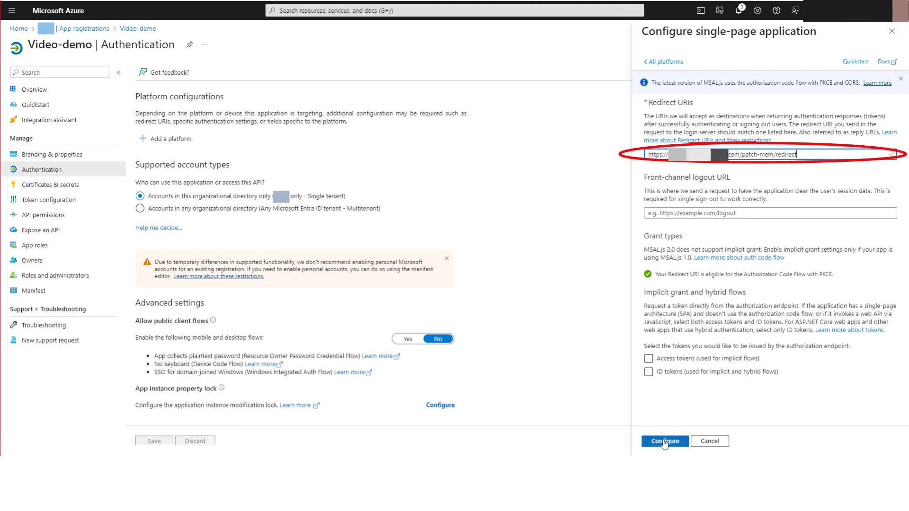
left_click(664, 441)
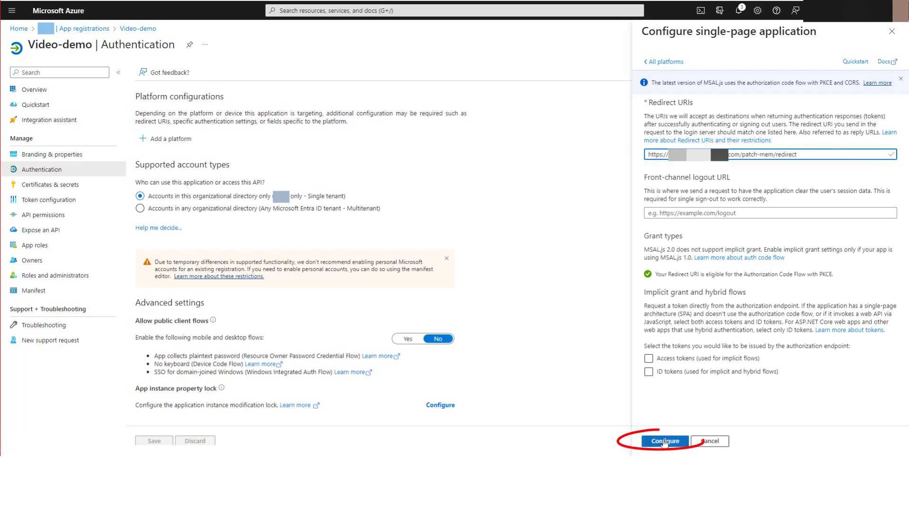
left_click(665, 441)
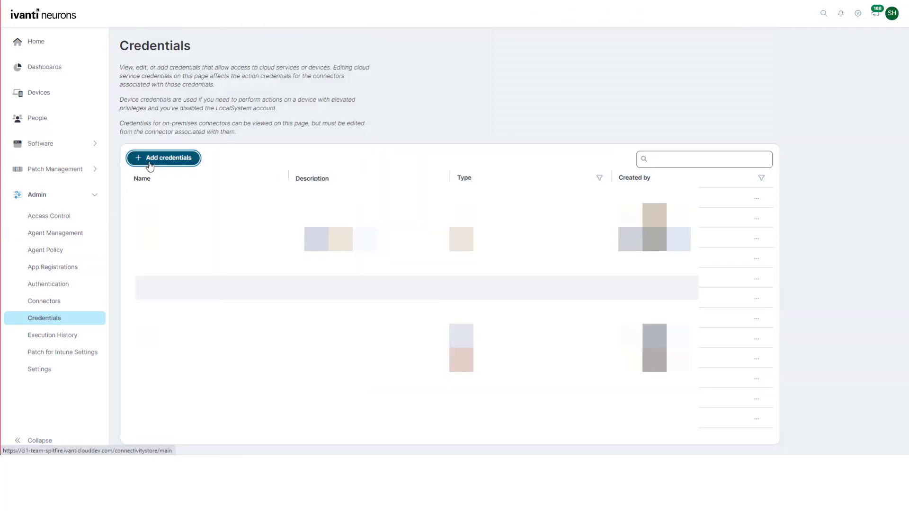
Add a Microsoft Intune credential and name it 'Video demo'.
left_click(163, 158)
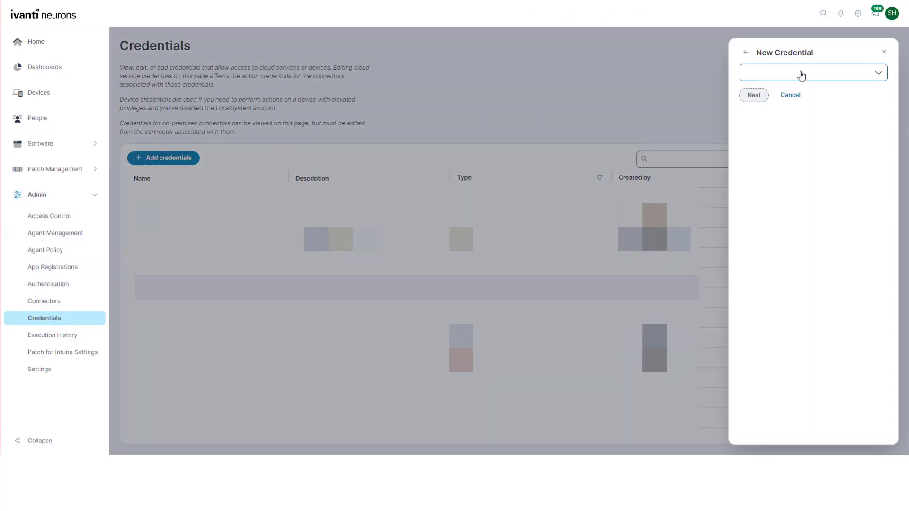
left_click(814, 73)
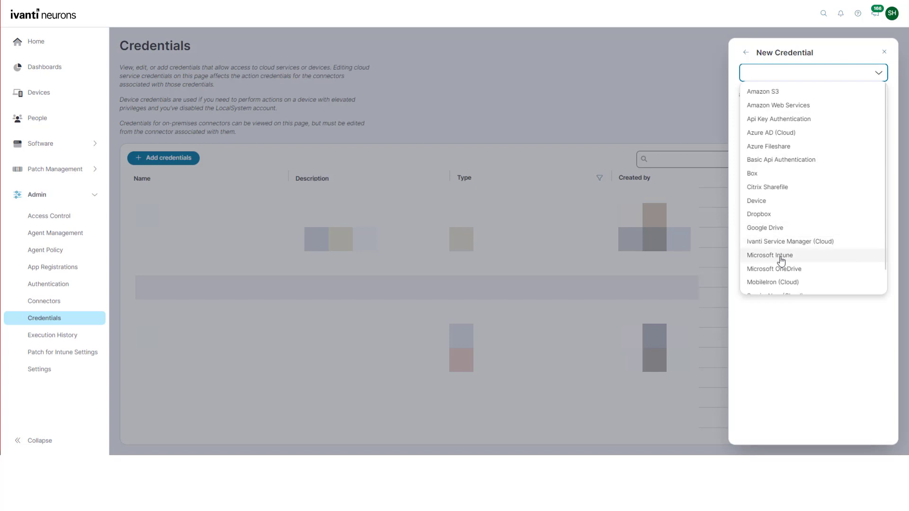
left_click(770, 255)
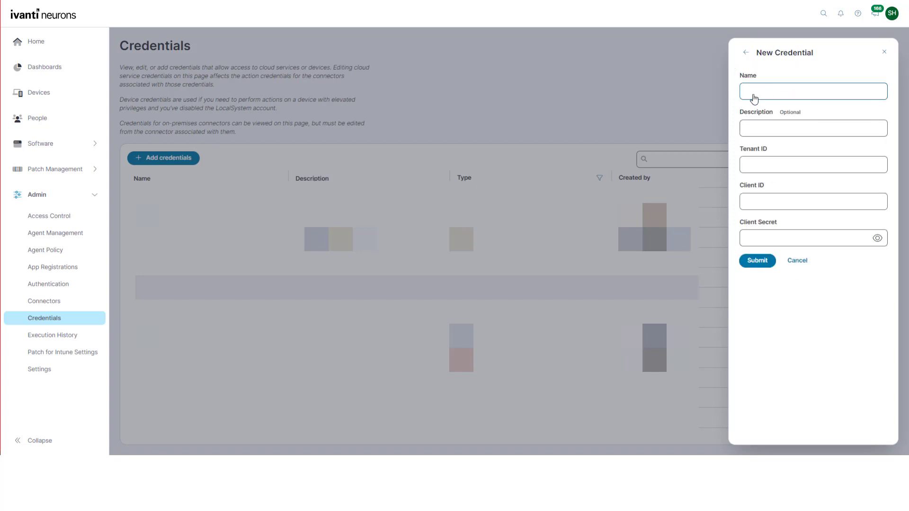
type("Video")
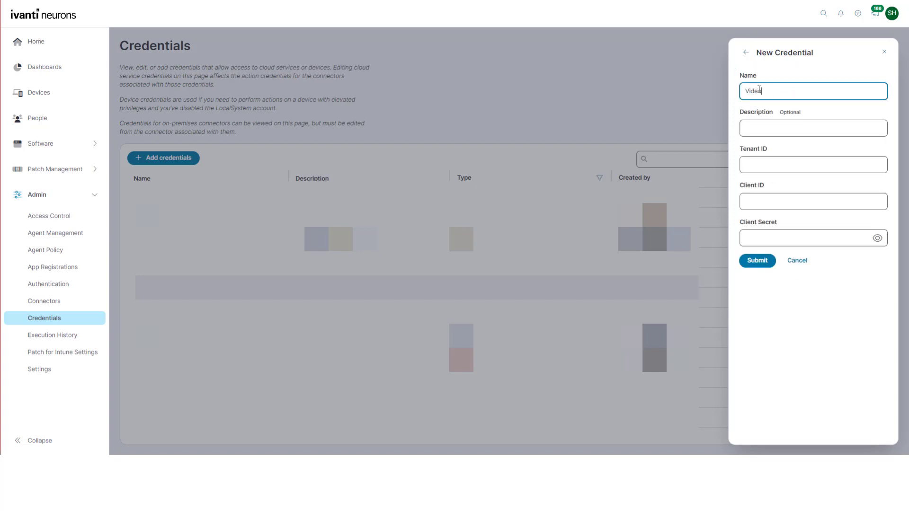
type("demo")
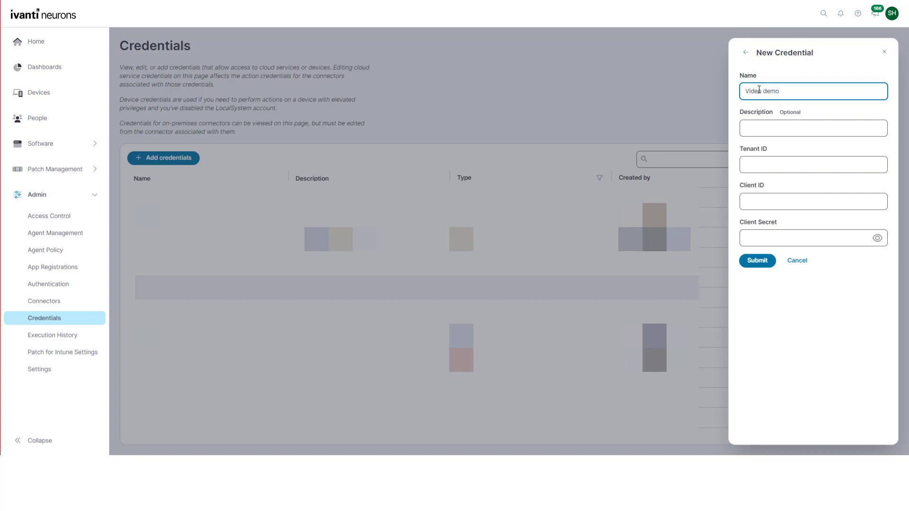
type("demo")
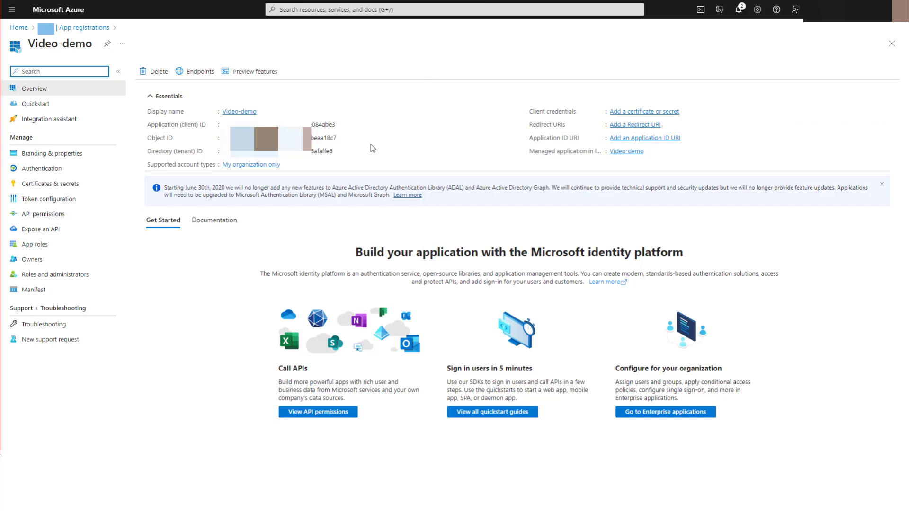
Fill the credential's tenant ID (45afaffe6…) and client ID (1e084abe3…) from Azure.
left_click(338, 153)
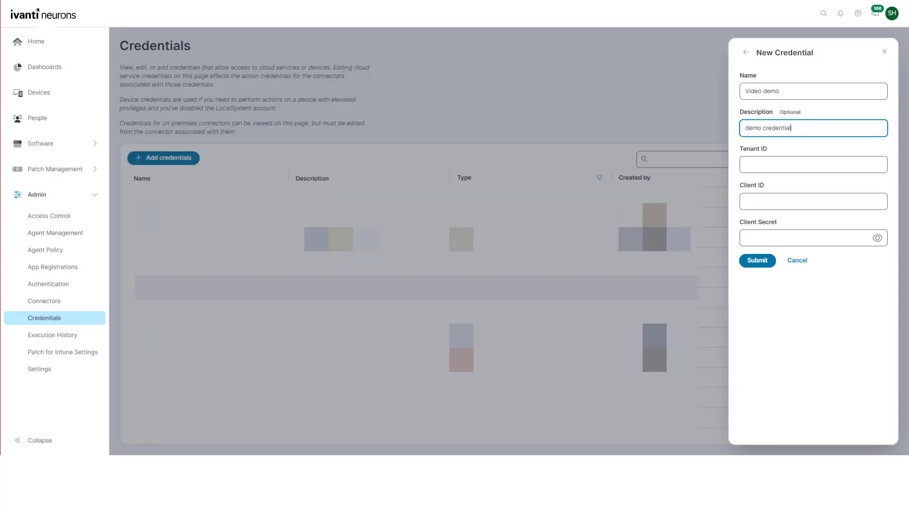
left_click(812, 164)
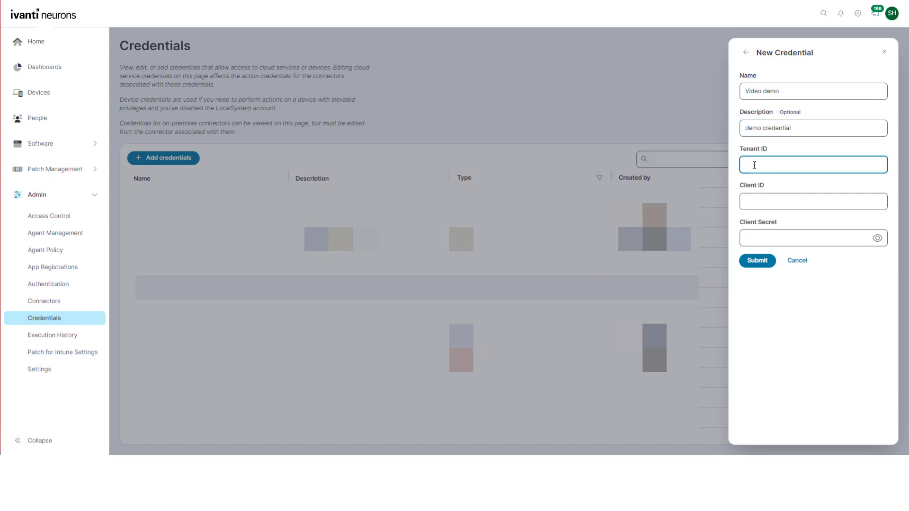
type("45afaffe6")
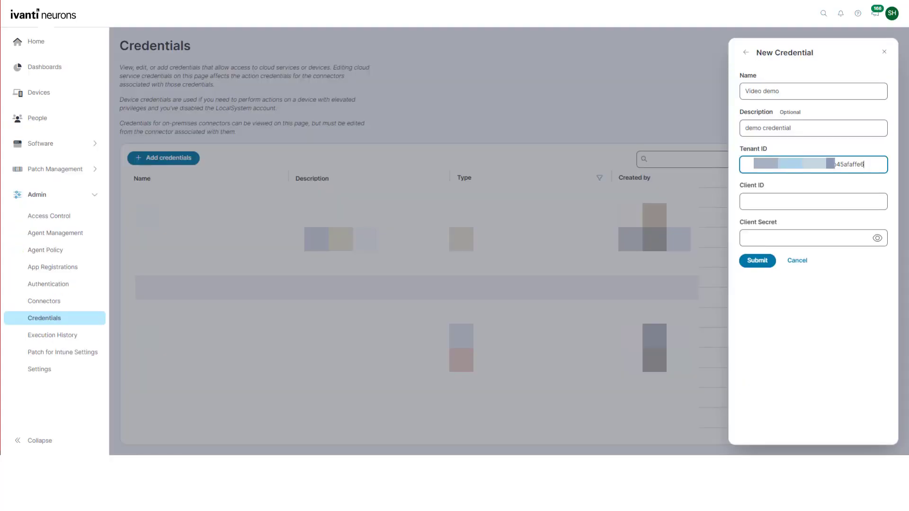
left_click(813, 202)
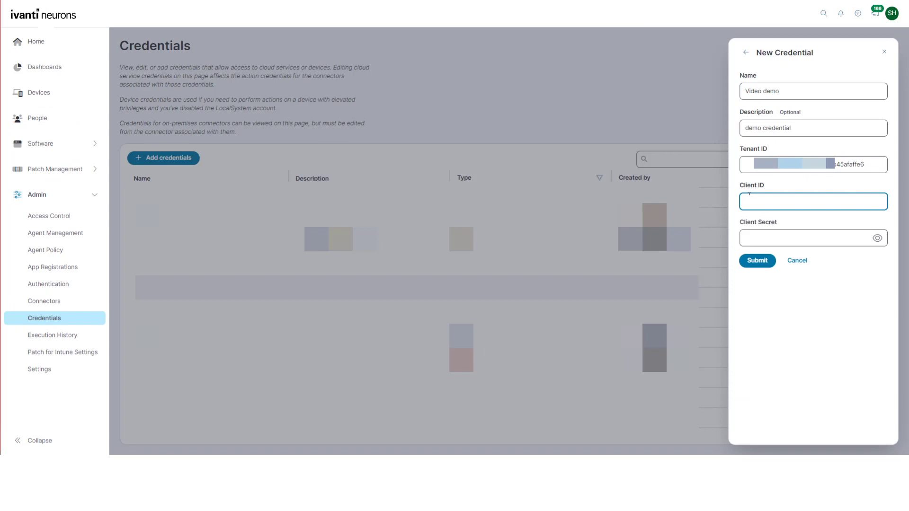
type("1e084abe3")
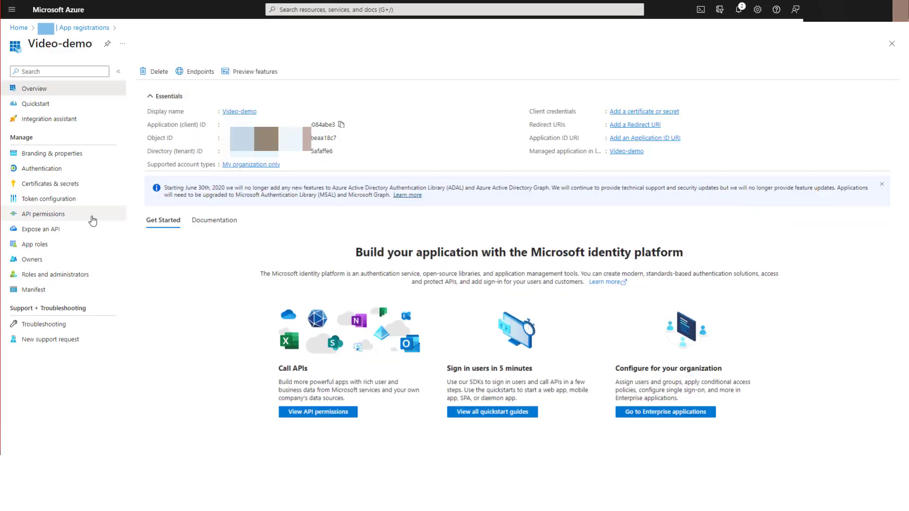
Create the client secret 'Video secret' for Video-demo and copy its value.
left_click(50, 183)
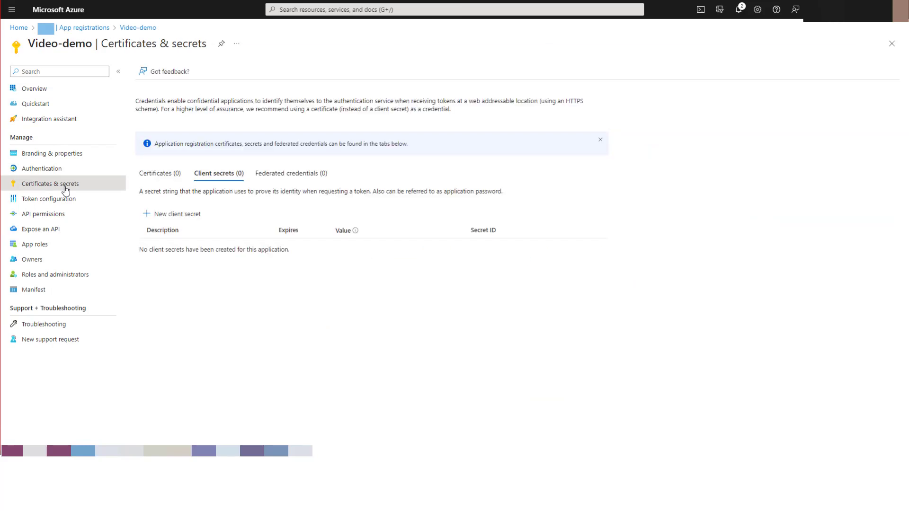
left_click(171, 214)
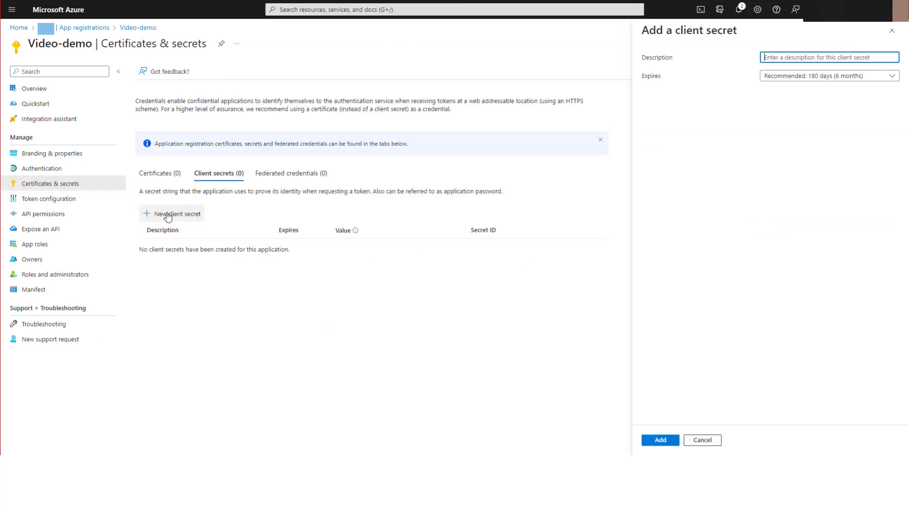
type("Video")
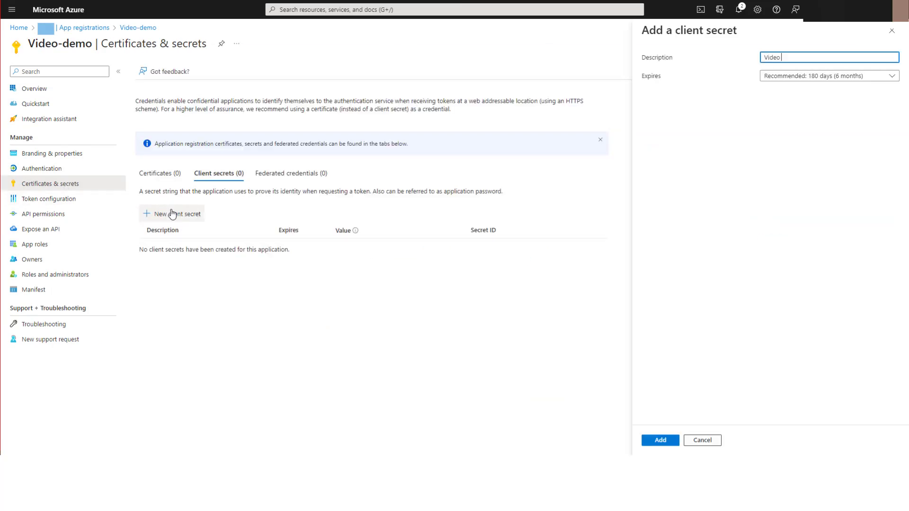
type("secret")
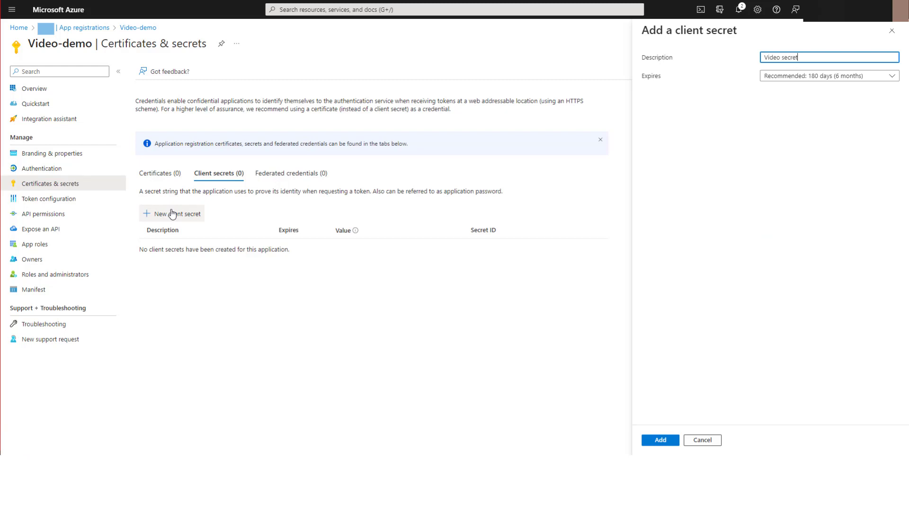
left_click(660, 440)
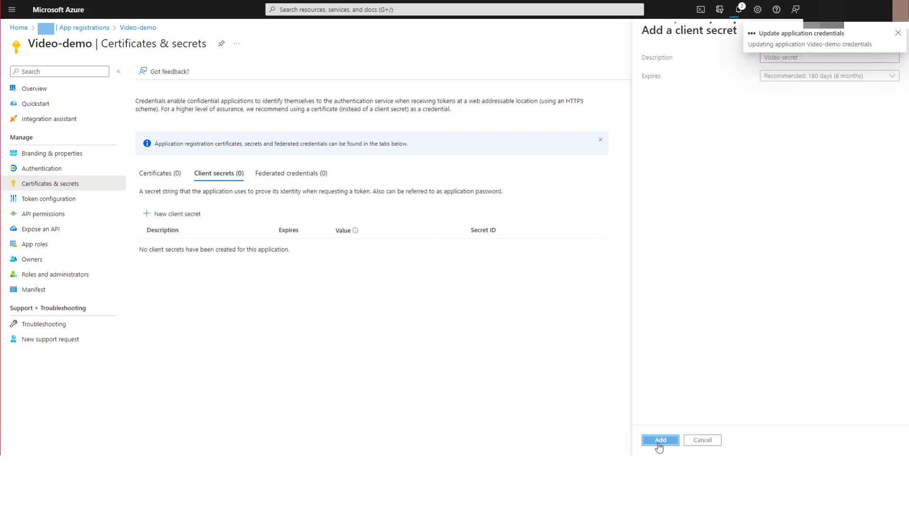
left_click(660, 439)
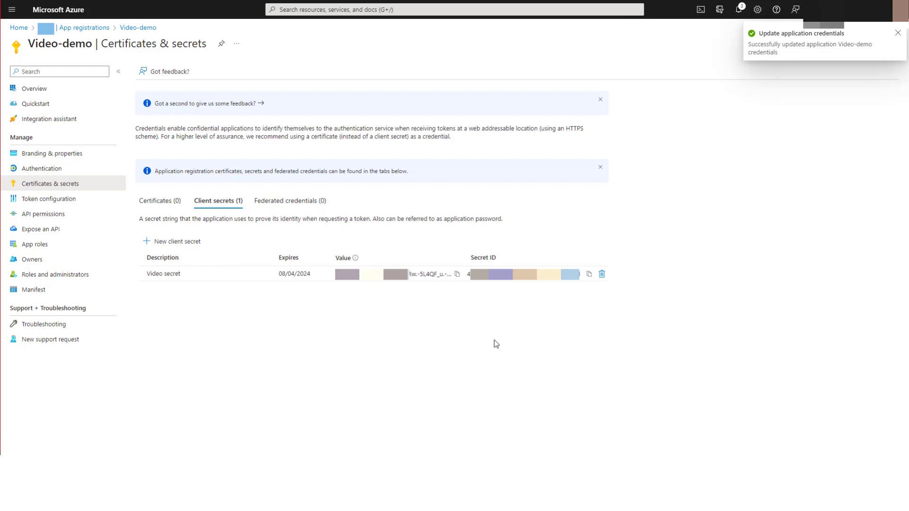
left_click(458, 274)
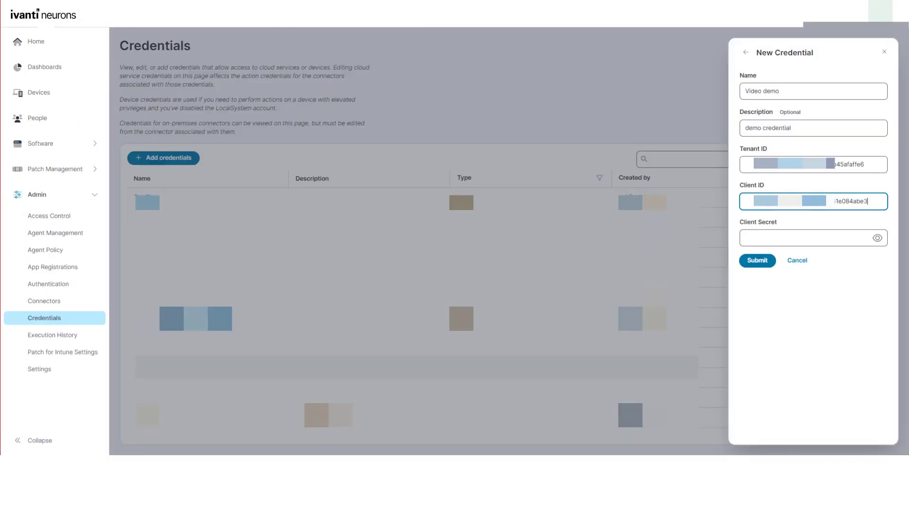
Enter the copied client secret and submit the Video demo credential.
left_click(813, 238)
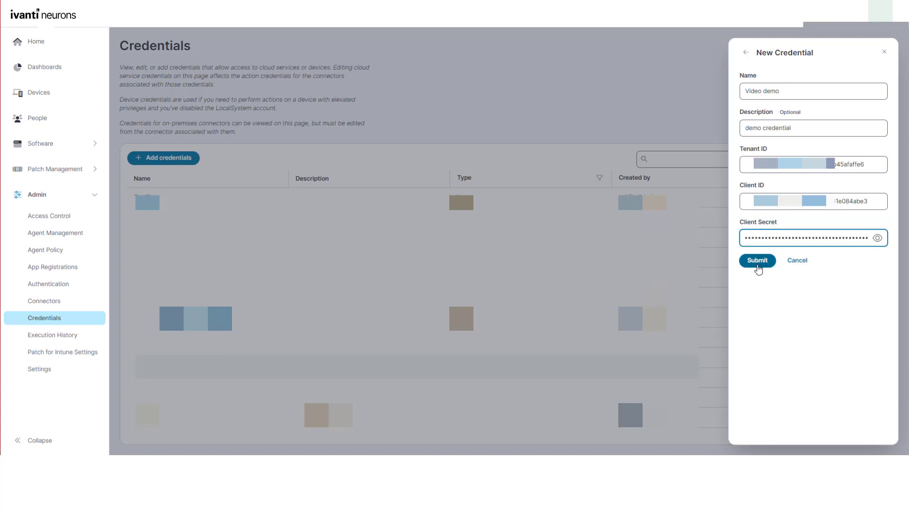
left_click(757, 260)
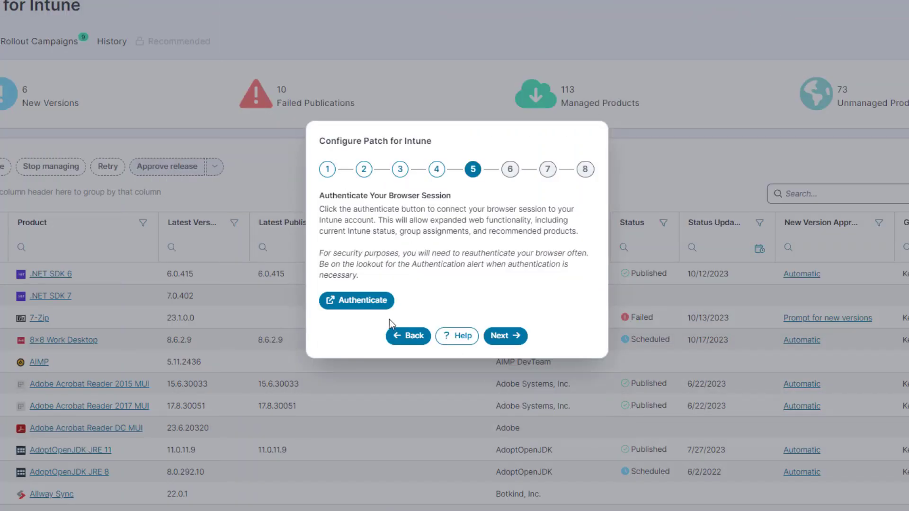
Authenticate on wizard step 5 and sign in to Microsoft with the account password.
left_click(356, 300)
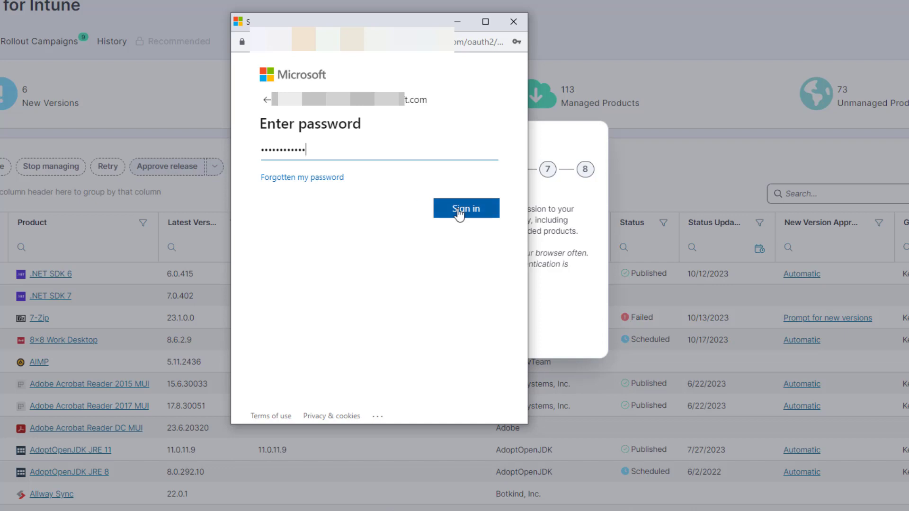
left_click(466, 208)
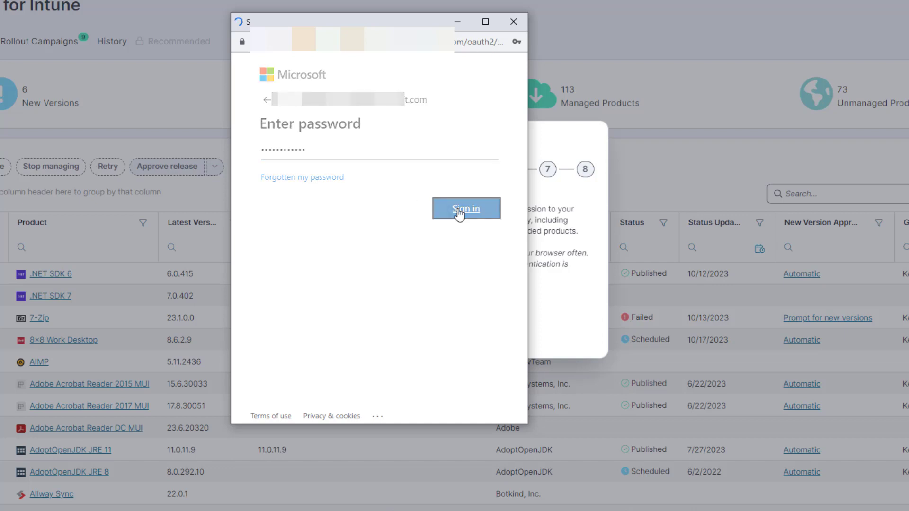
left_click(466, 208)
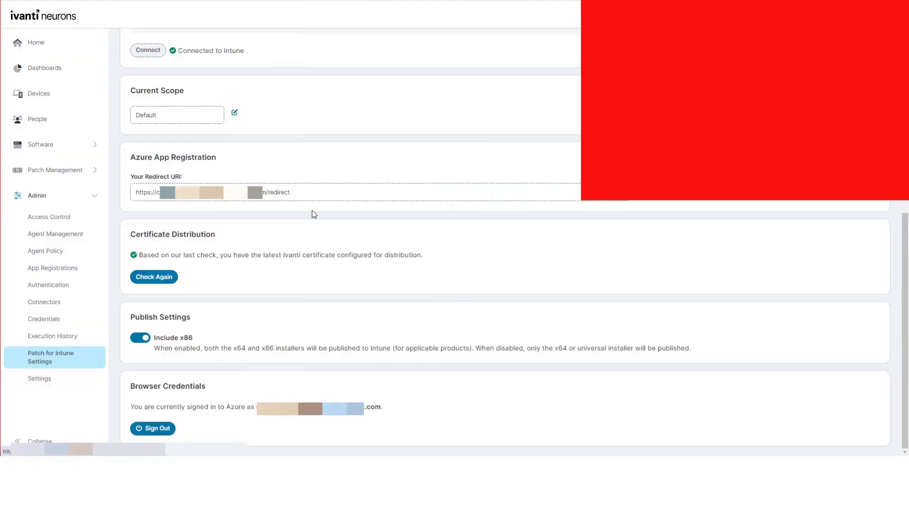
Sign the browser session out of Azure from Browser Credentials, selecting the Azure account to sign out.
left_click(153, 428)
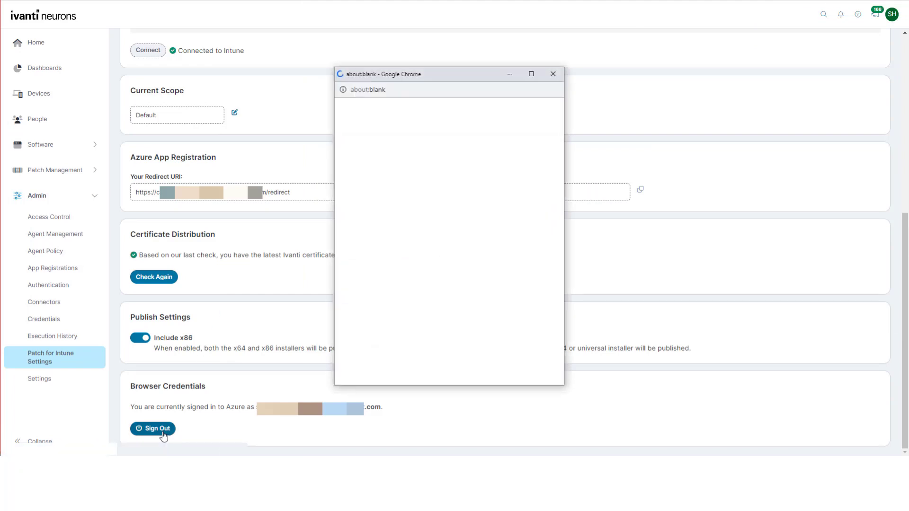
left_click(152, 428)
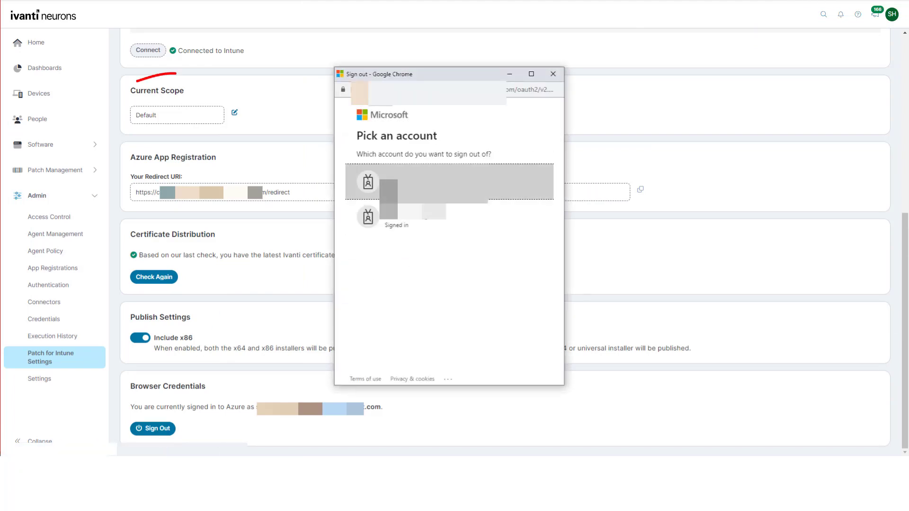
left_click(449, 183)
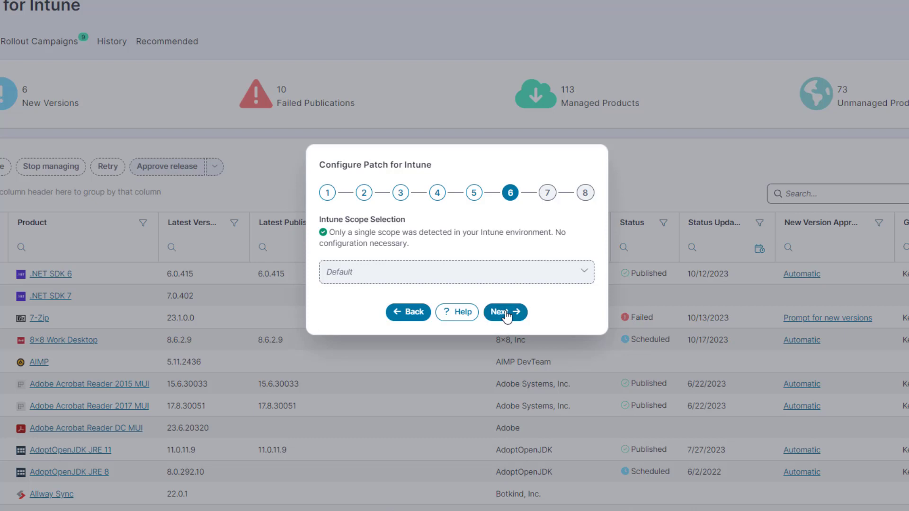
Continue through step 6 and certificate distribution to reach step 8, Microsoft Intune Connector.
left_click(506, 312)
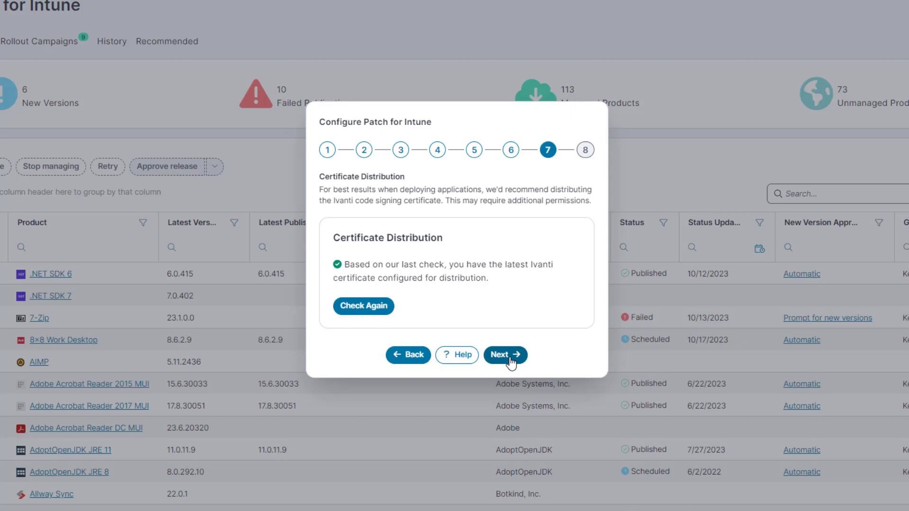
left_click(505, 354)
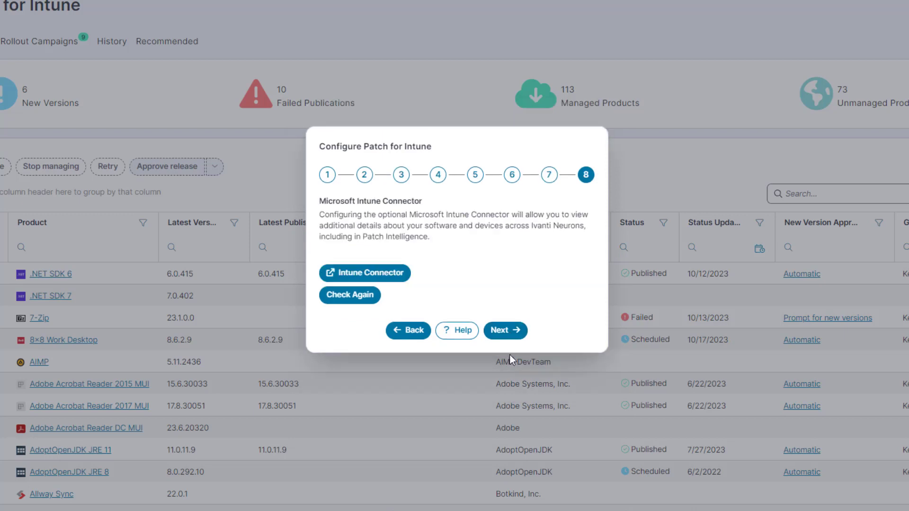